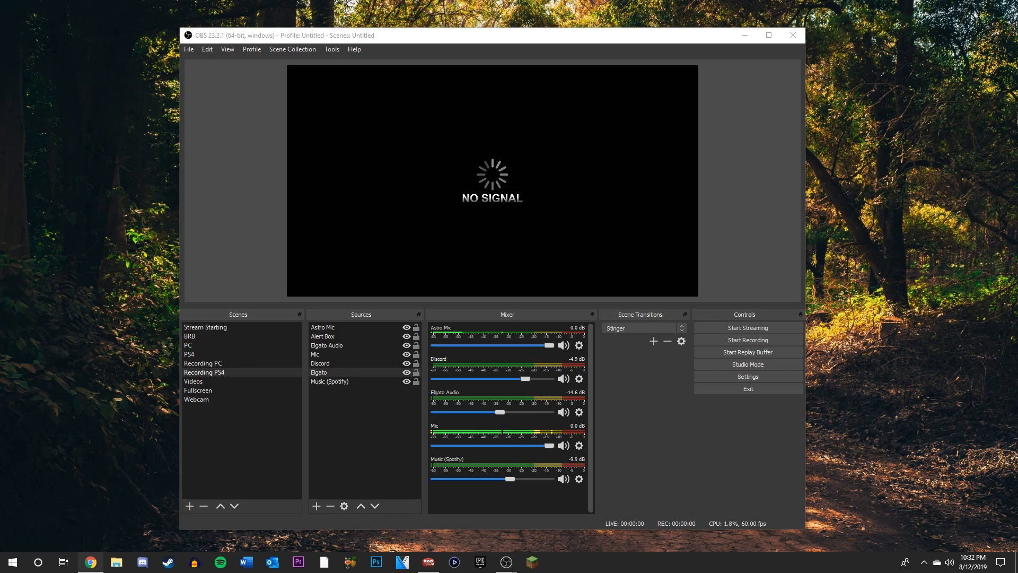
- Write the Notepad greeting line 'today i will be showing you how to' after correcting its ending
left_click(792, 35)
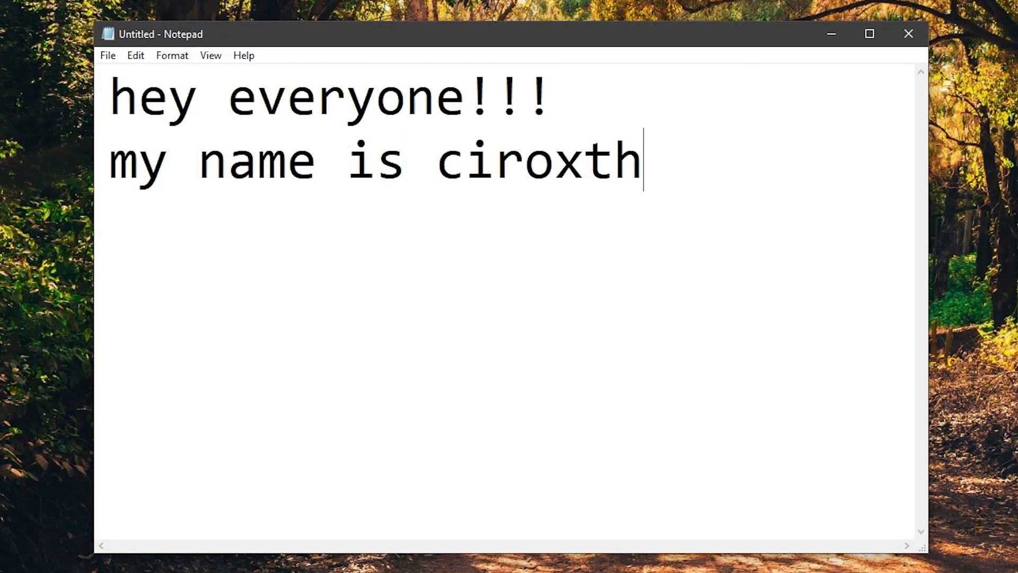
key("BackSpace")
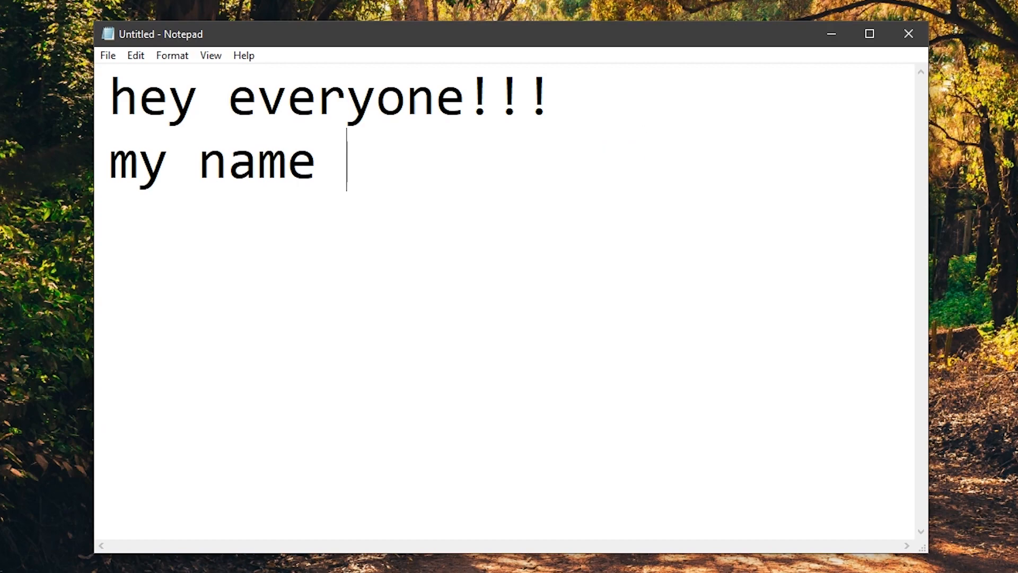
type("today i will be shuow")
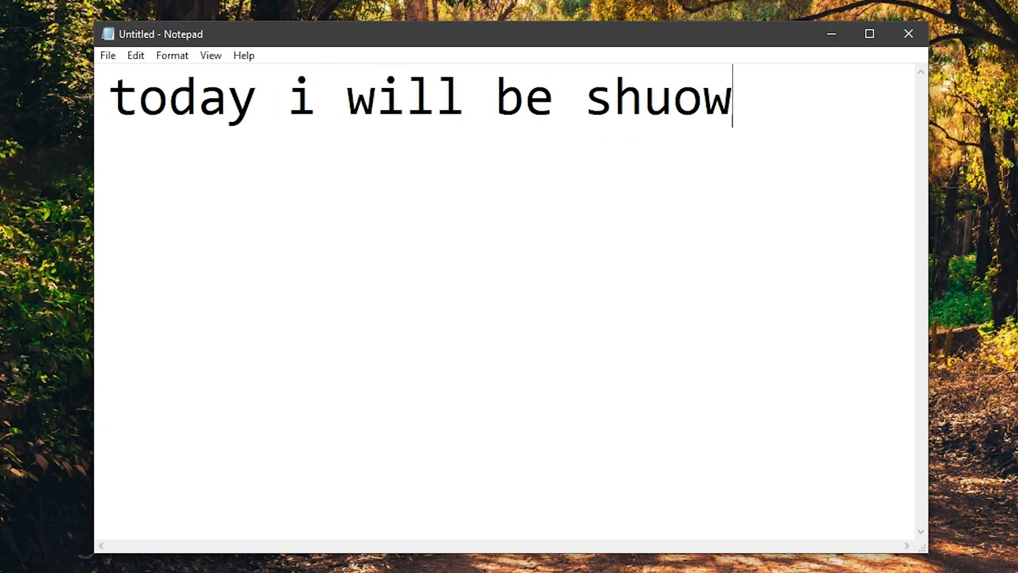
type("wing you how to")
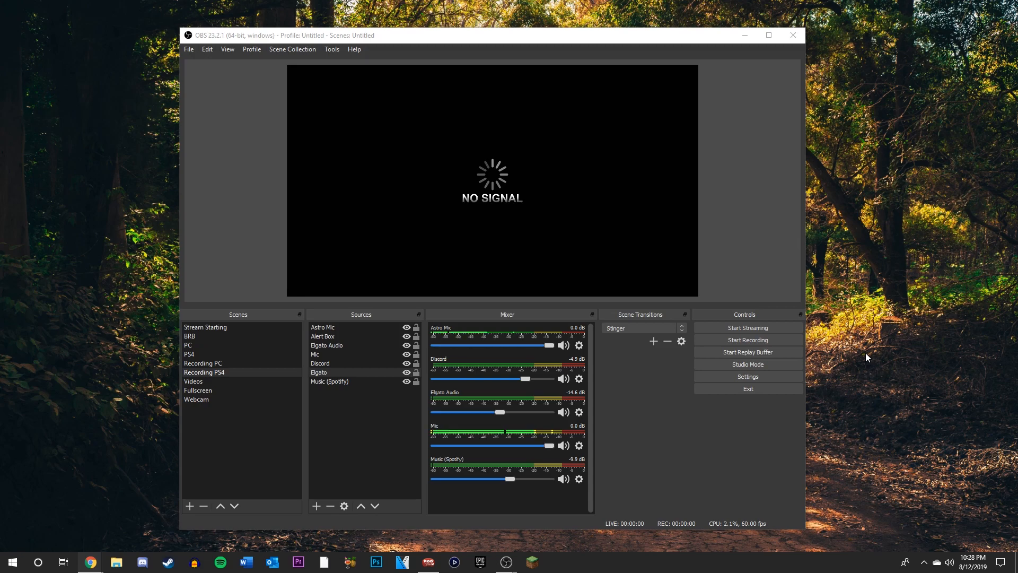
mouse_move(508, 250)
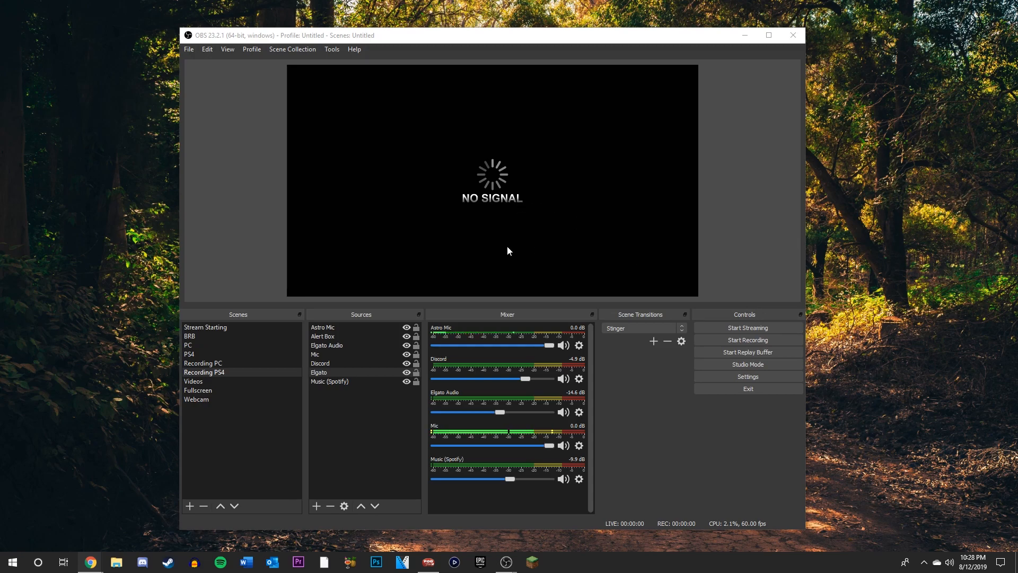
mouse_move(433, 217)
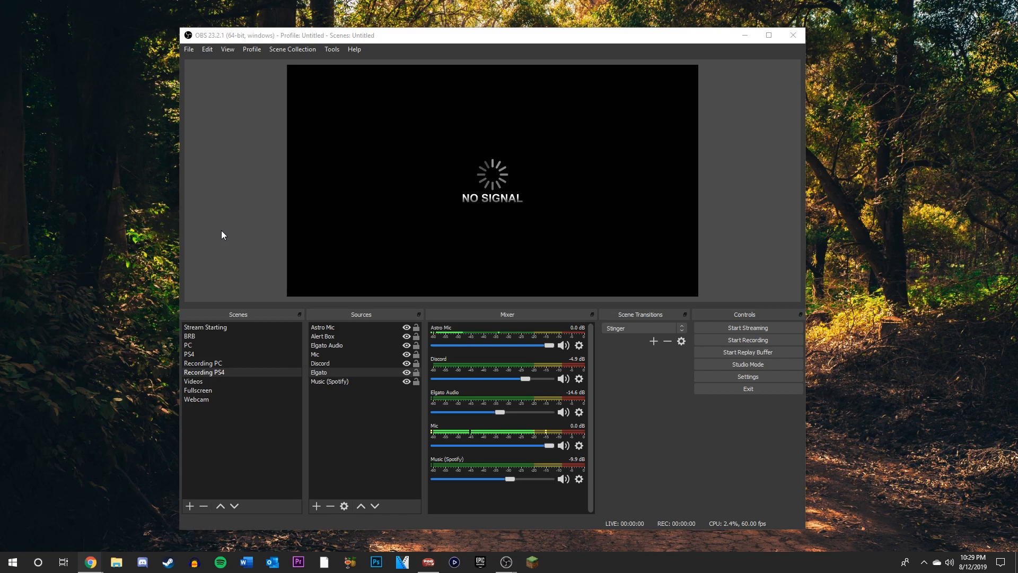
left_click(319, 373)
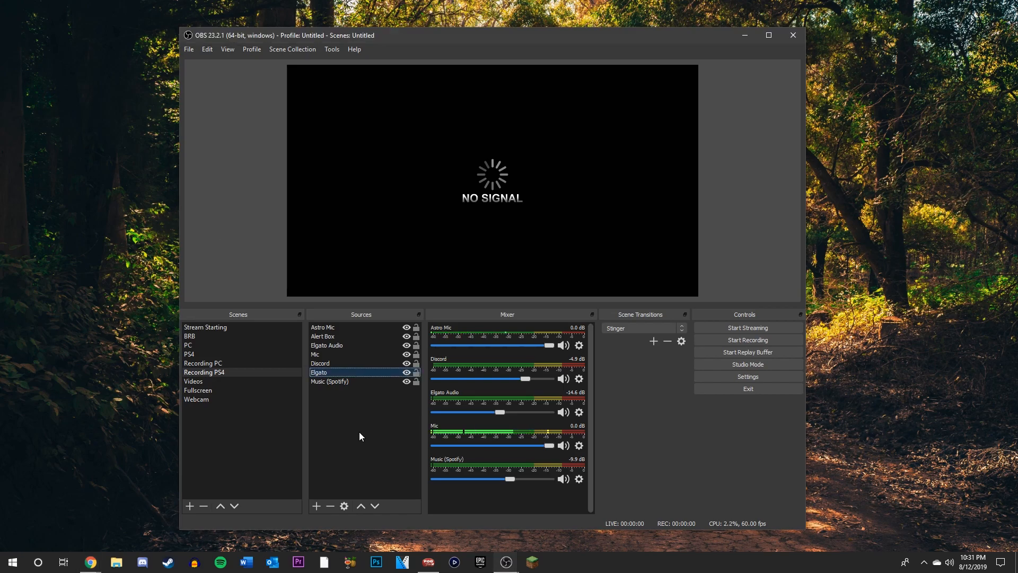
mouse_move(357, 377)
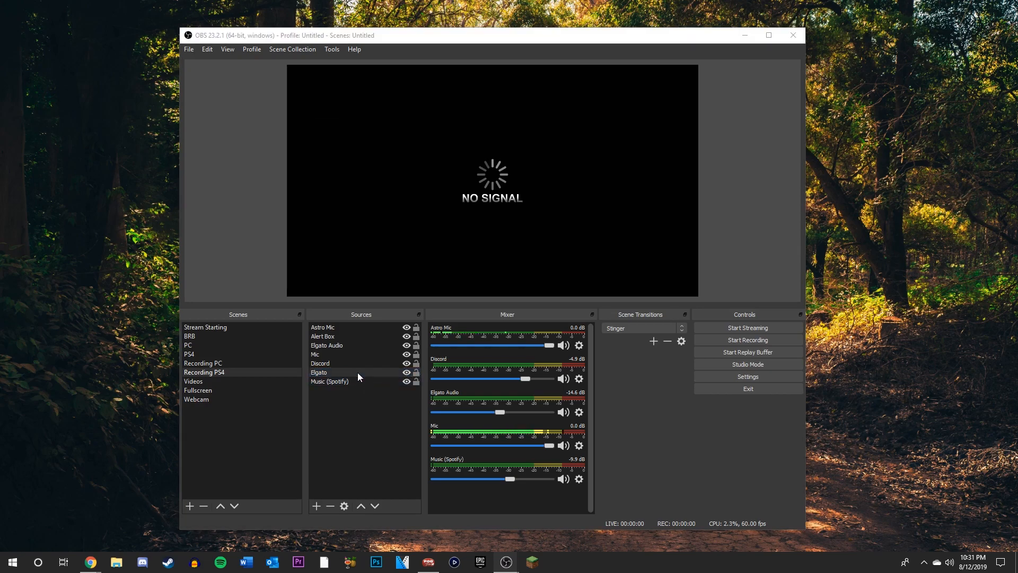
- Deactivate and reactivate the HD60 Pro in the Elgato source properties, still getting NO SIGNAL
double_click(319, 372)
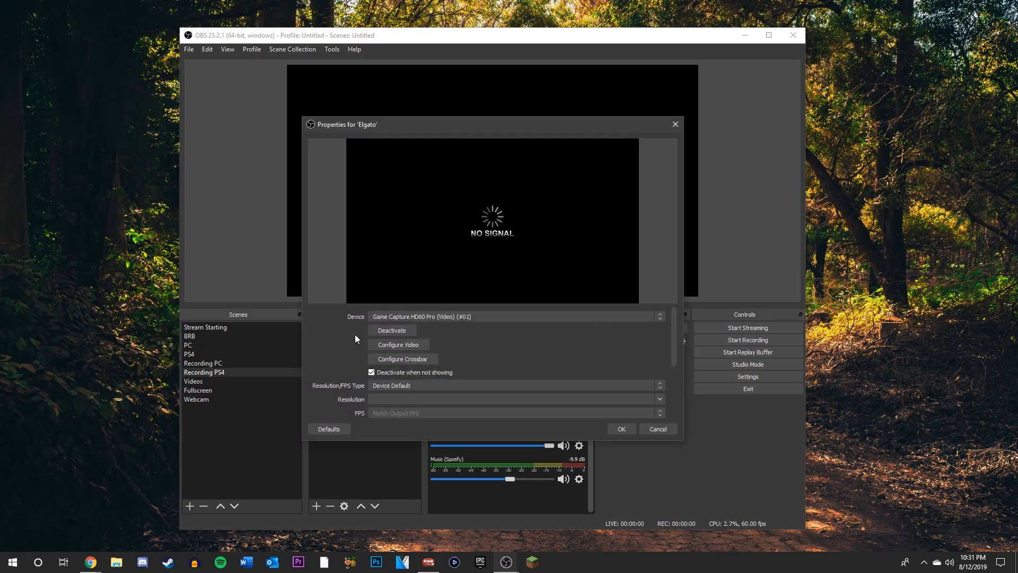
left_click(391, 330)
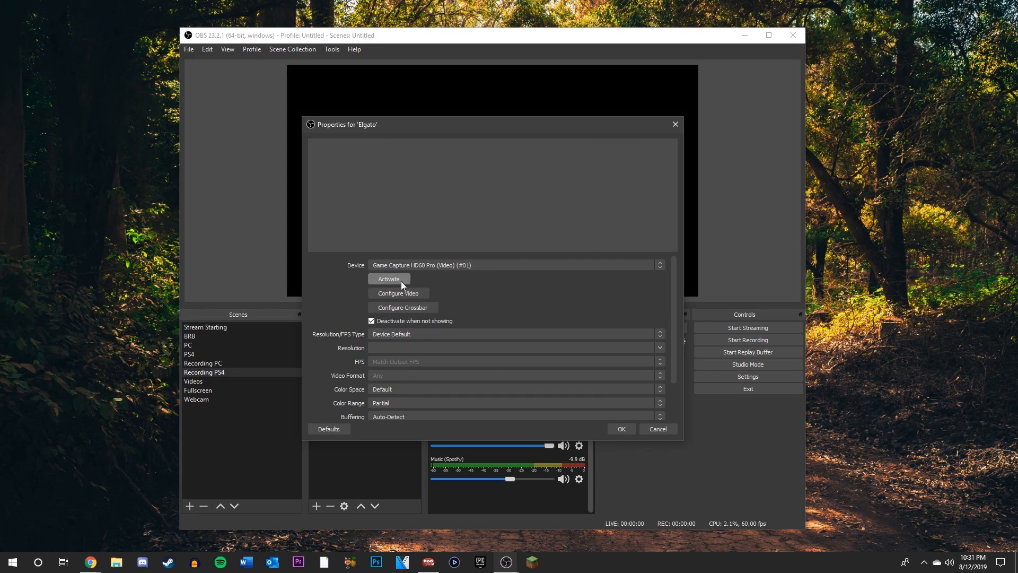
left_click(388, 279)
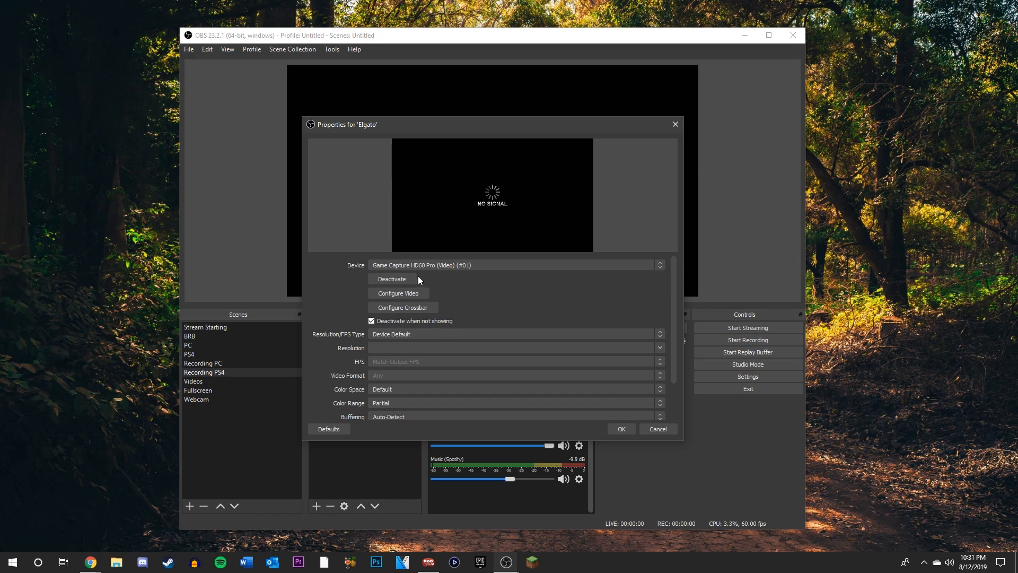
mouse_move(450, 289)
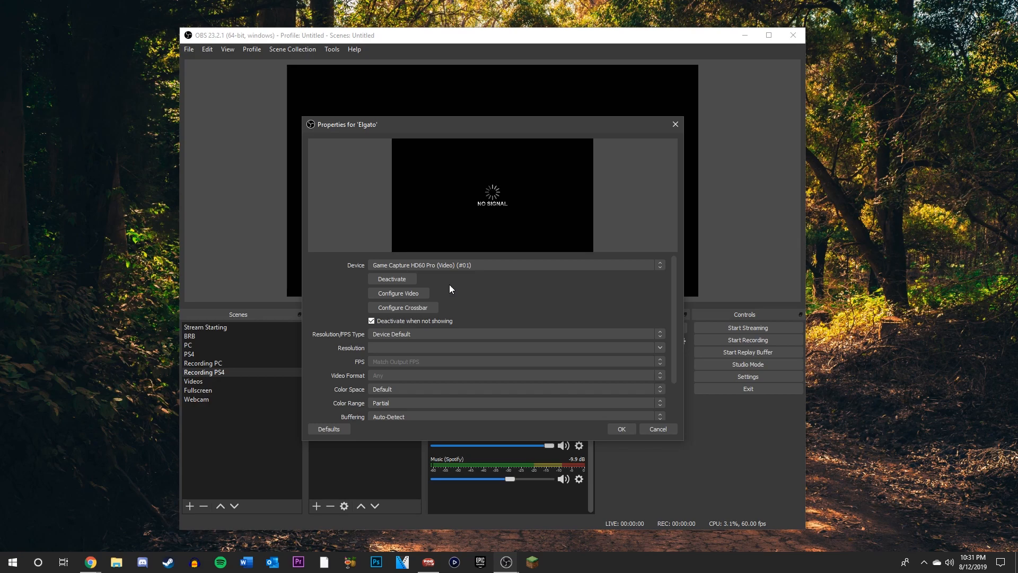
left_click(620, 428)
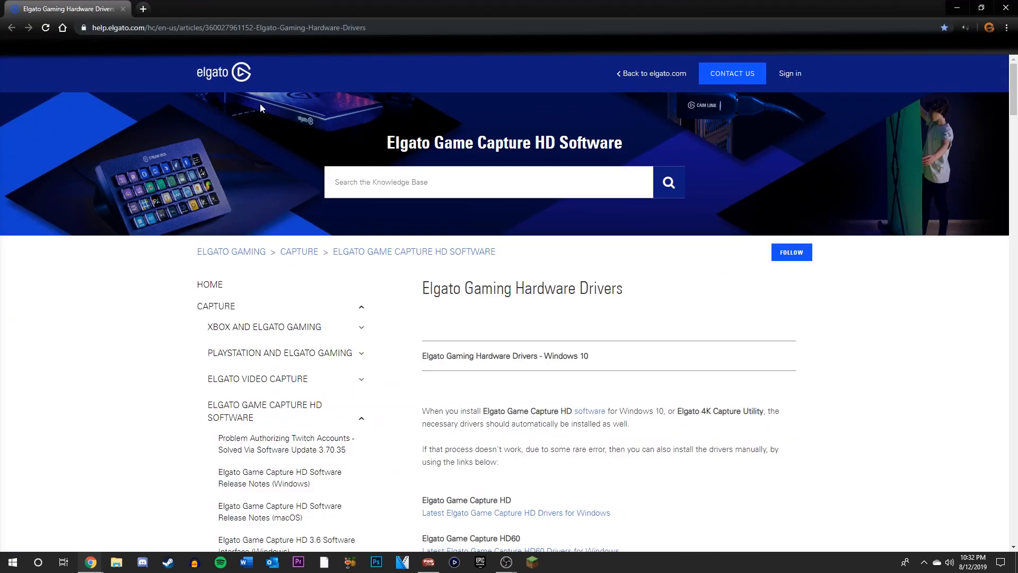
mouse_move(209, 244)
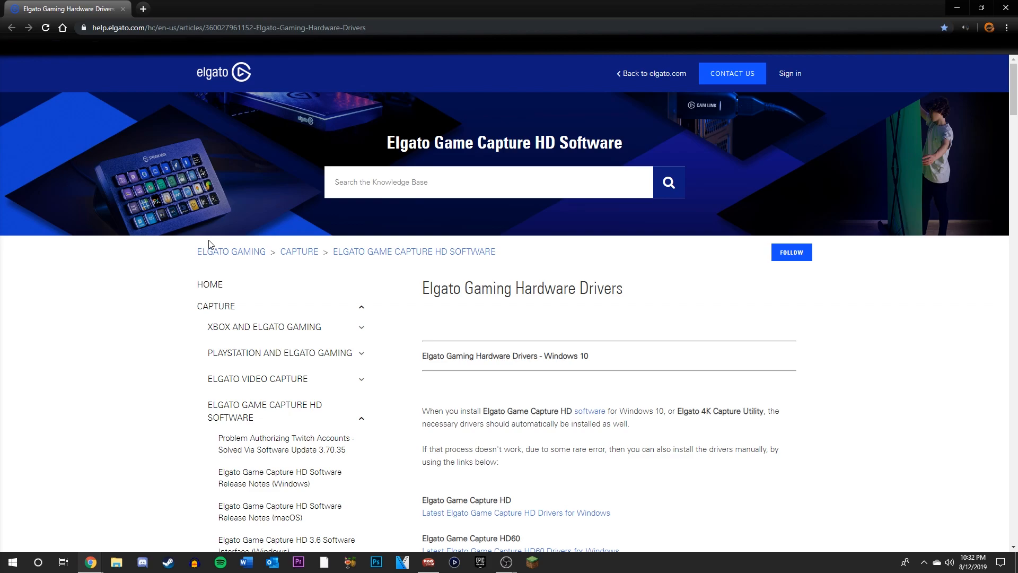
mouse_move(185, 277)
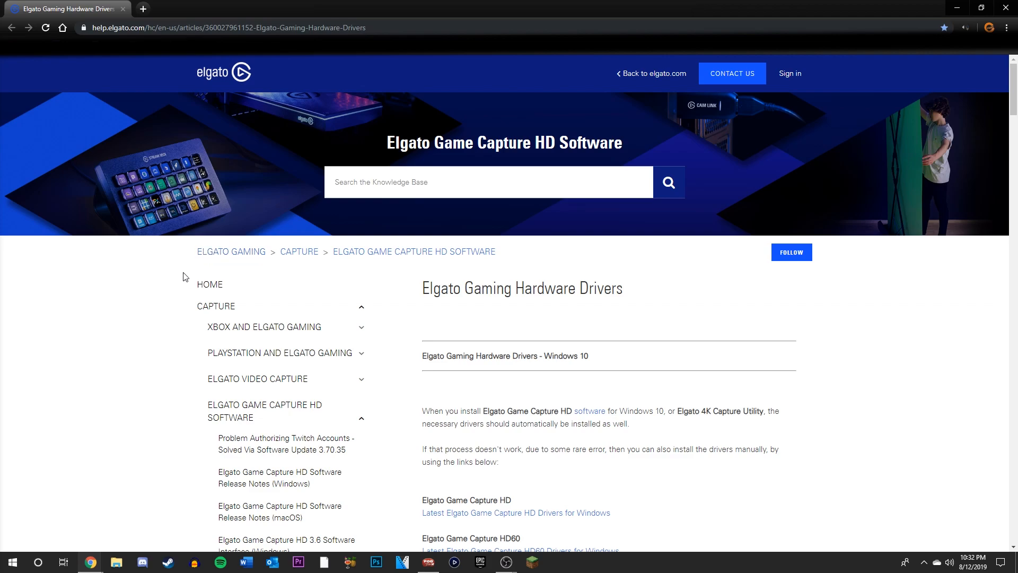
- Download the latest HD60 Pro driver from Elgato's page and show the installer in Downloads
scroll("down", 3)
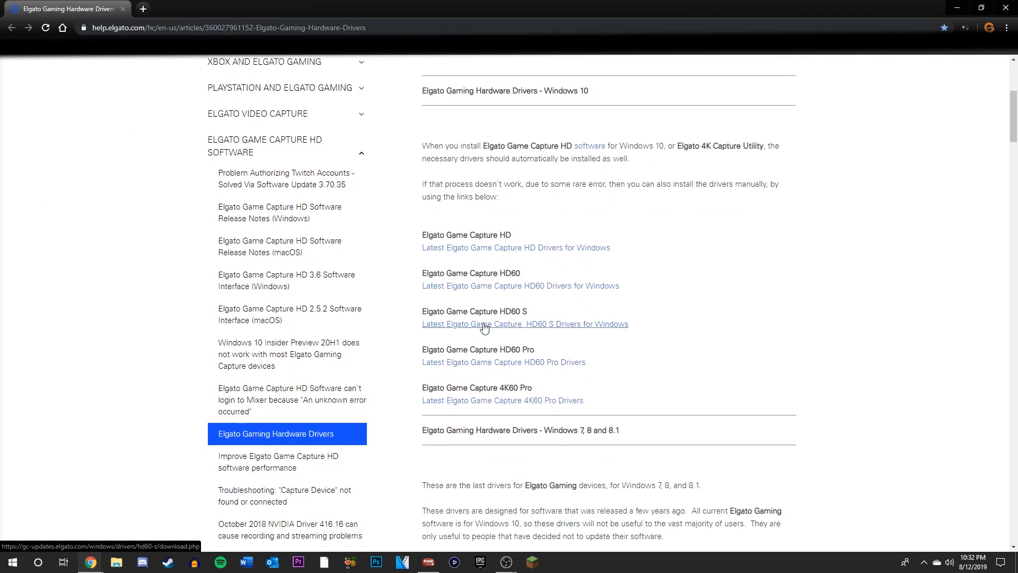
mouse_move(495, 369)
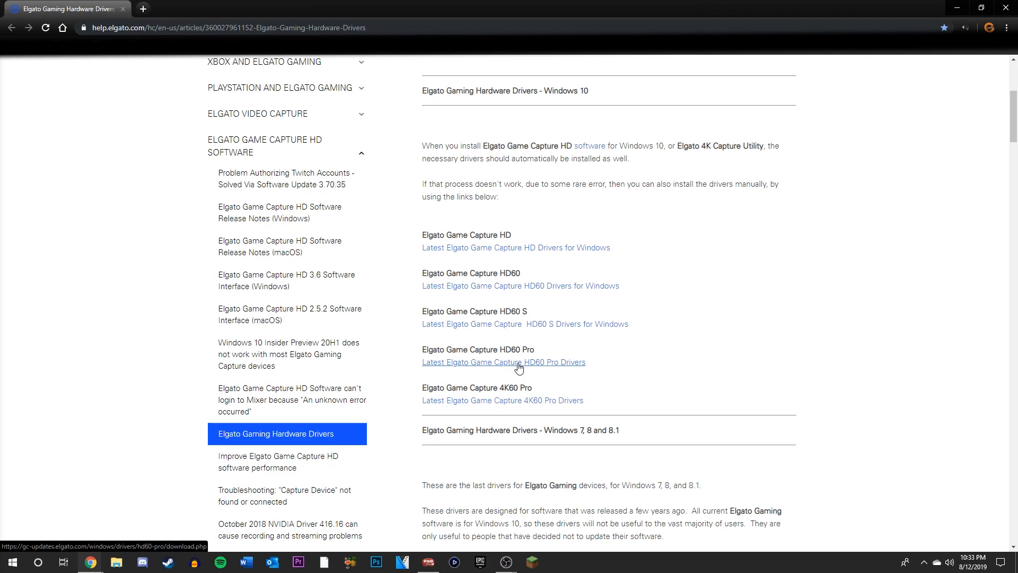
left_click(503, 362)
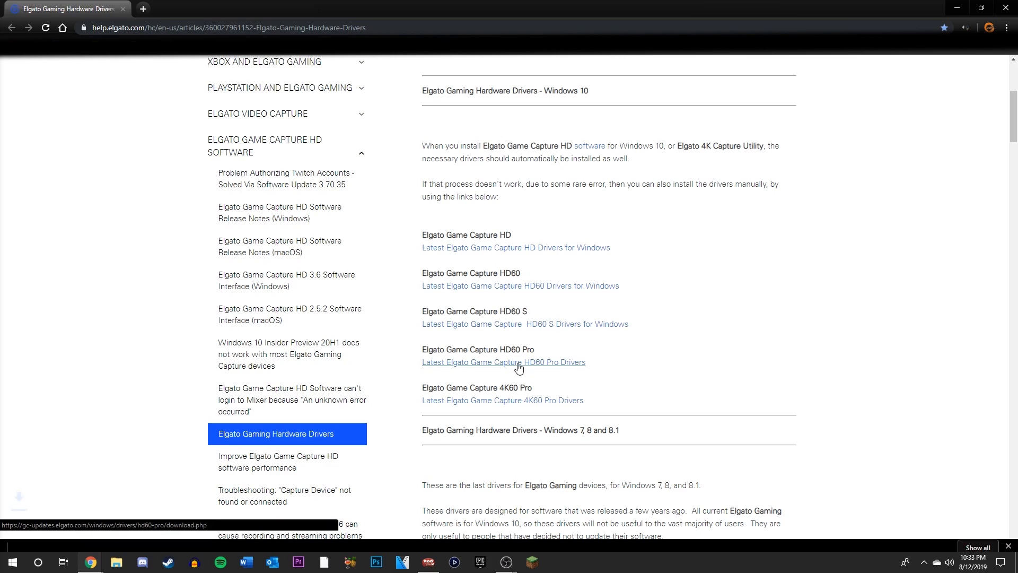
left_click(503, 362)
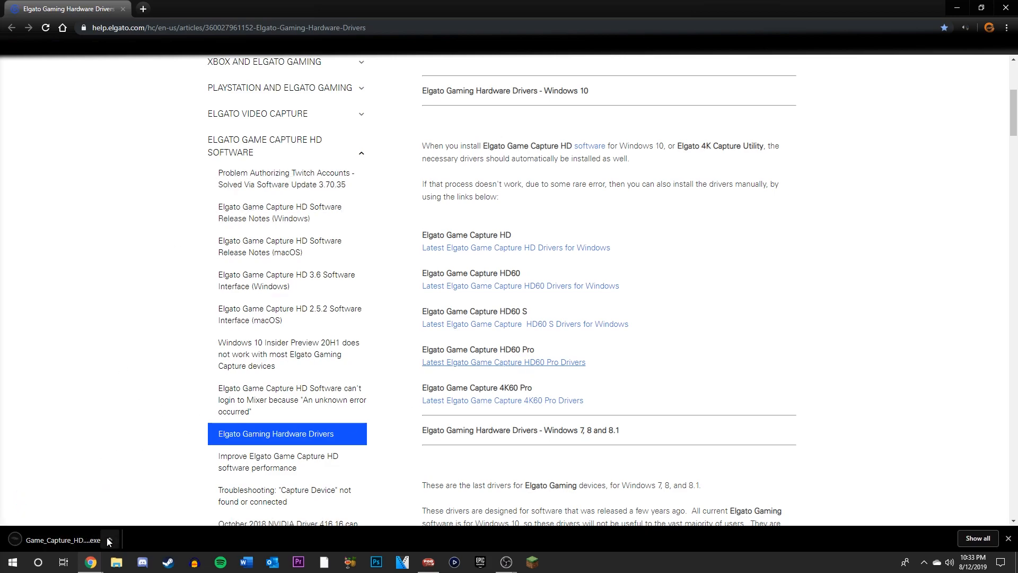
left_click(109, 541)
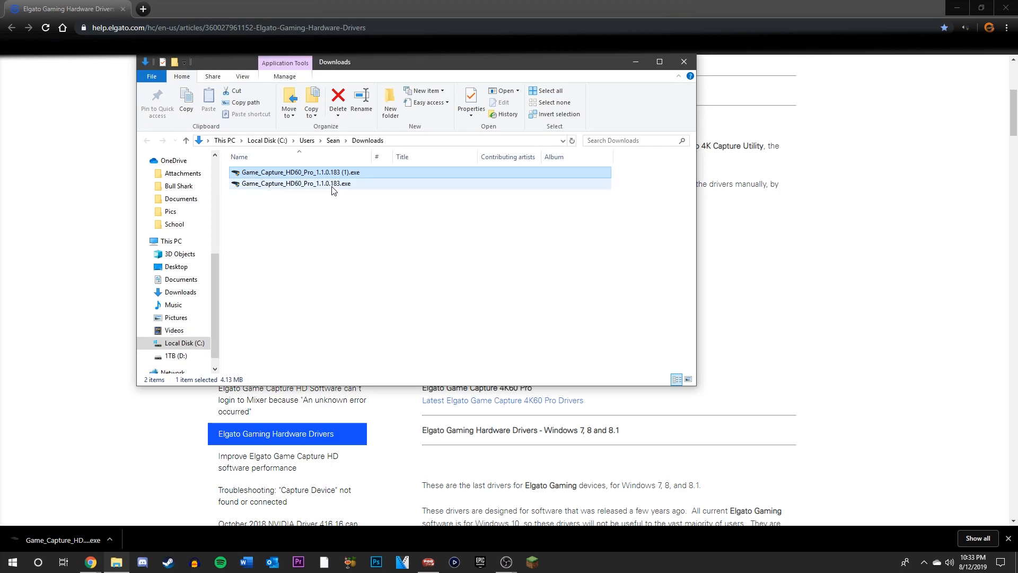
mouse_move(344, 184)
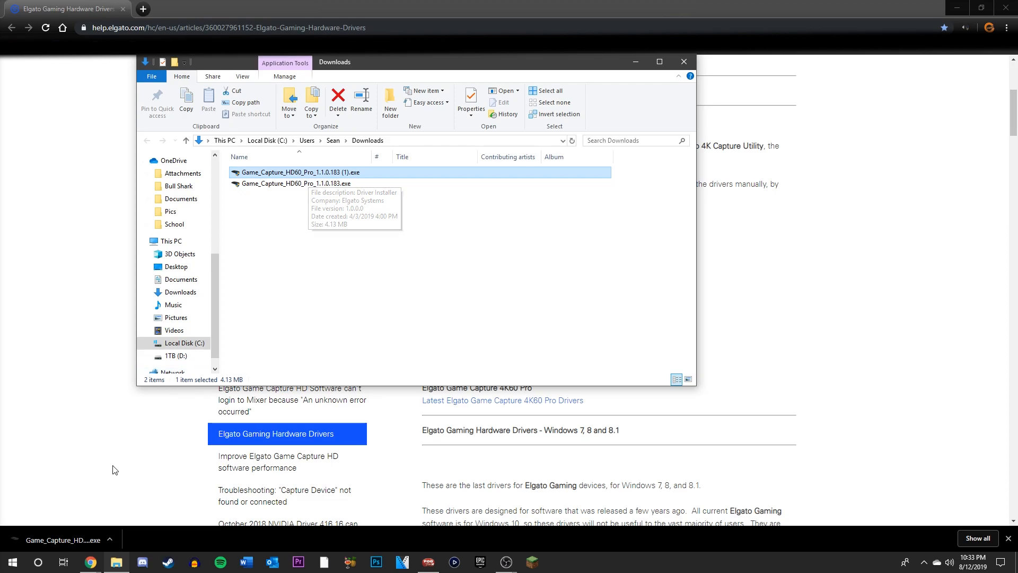
left_click(38, 563)
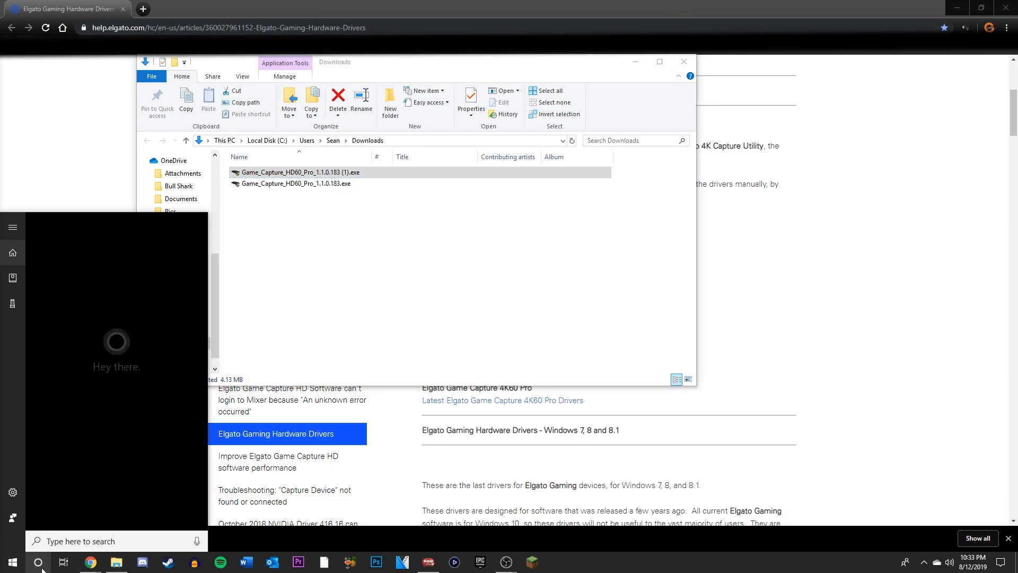
- Find Device Manager via search 'device' and expand Sound, video and game controllers
type("device")
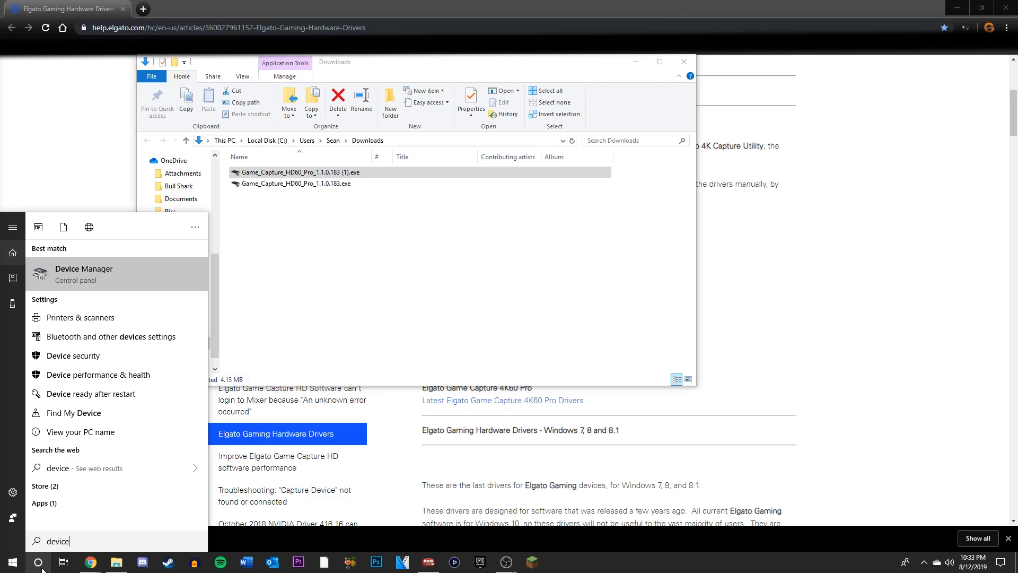
left_click(83, 273)
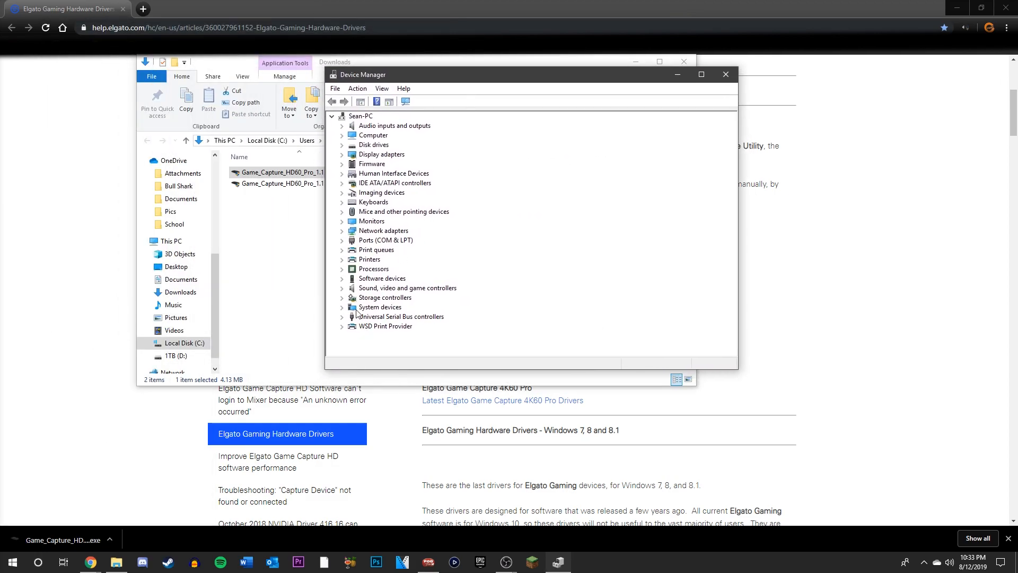
mouse_move(386, 295)
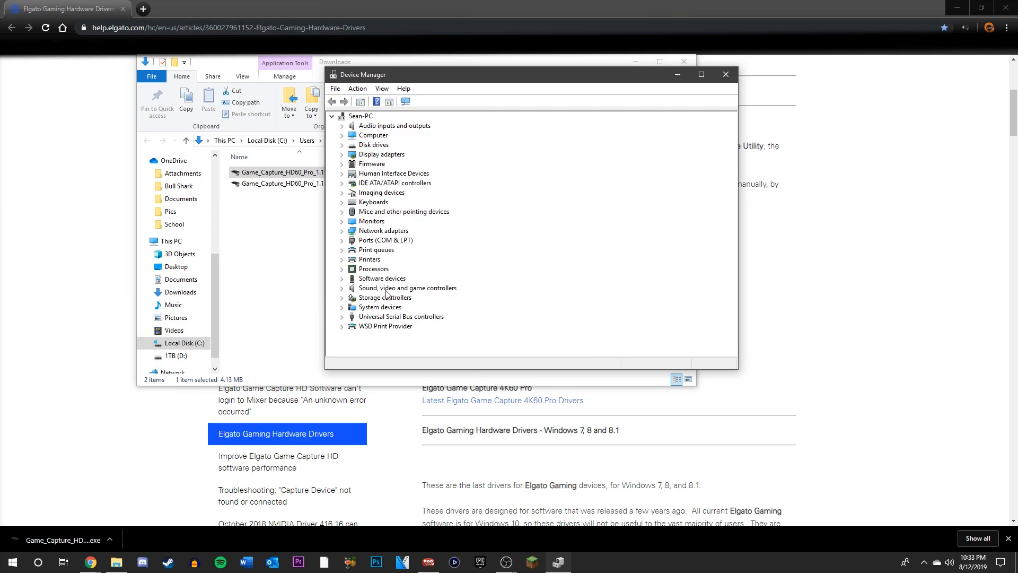
left_click(343, 287)
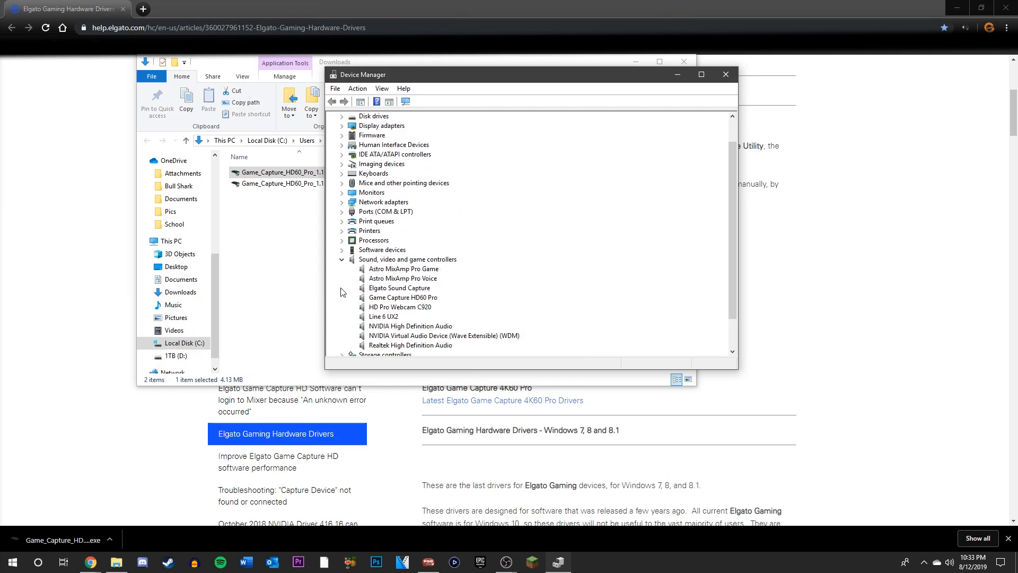
scroll("down", 3)
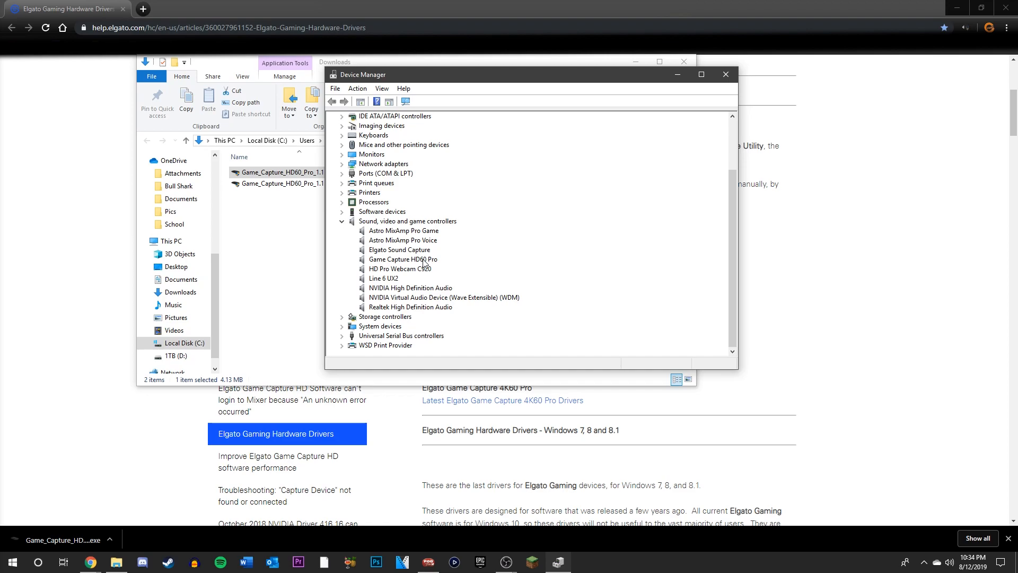
- Uninstall Game Capture HD60 Pro with its driver software deleted, declining the restart
right_click(403, 259)
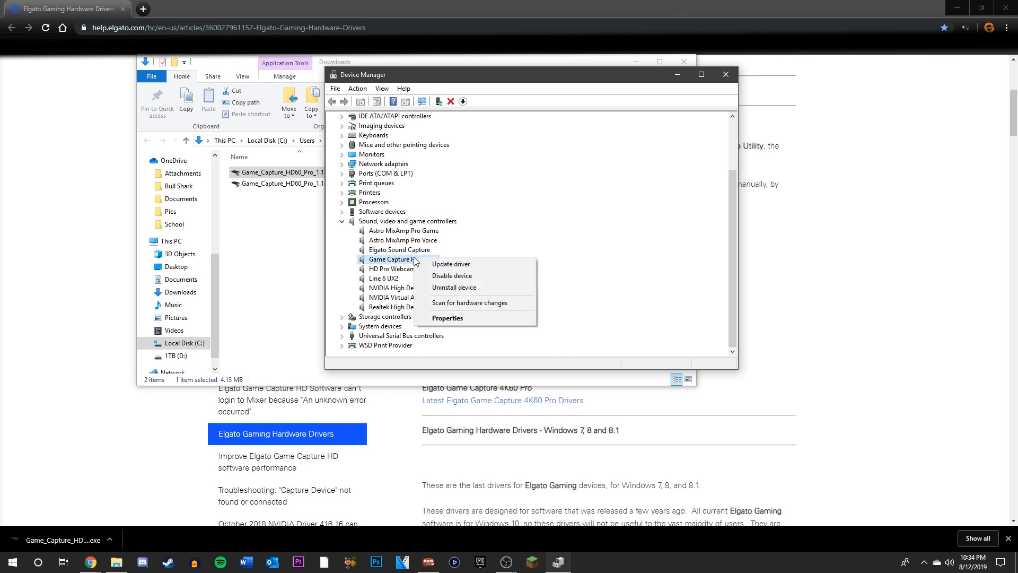
left_click(454, 287)
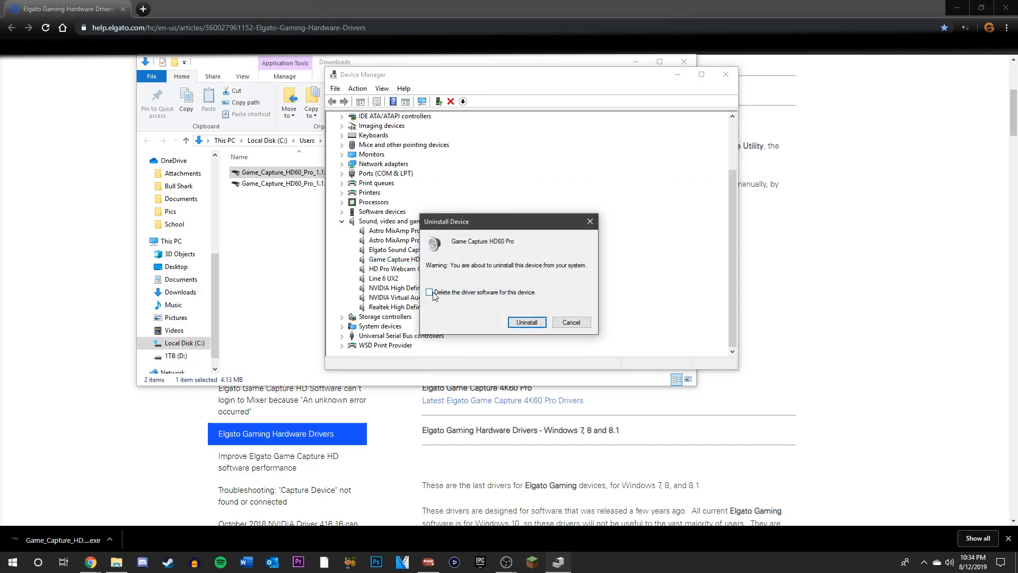
left_click(429, 292)
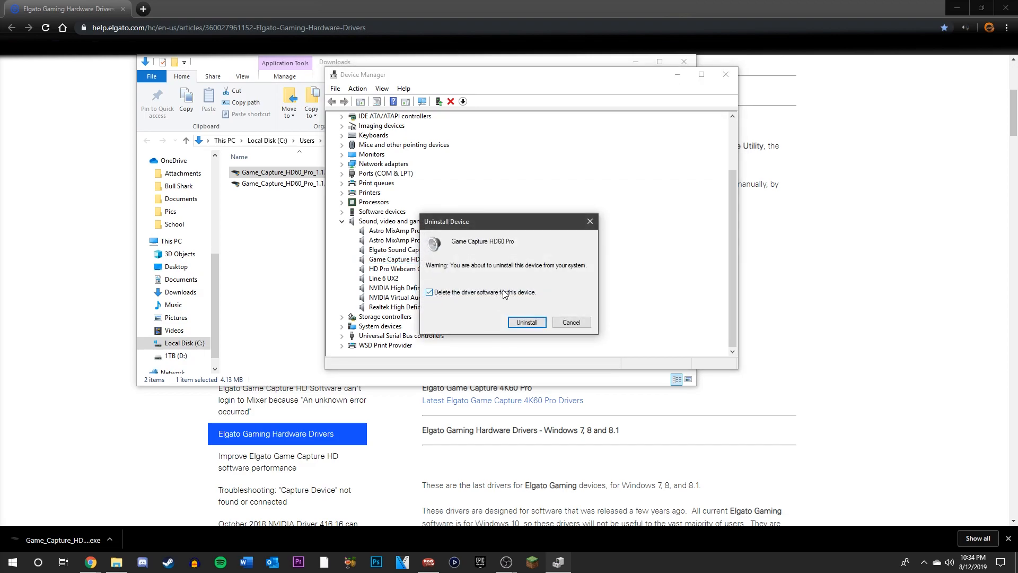
left_click(527, 322)
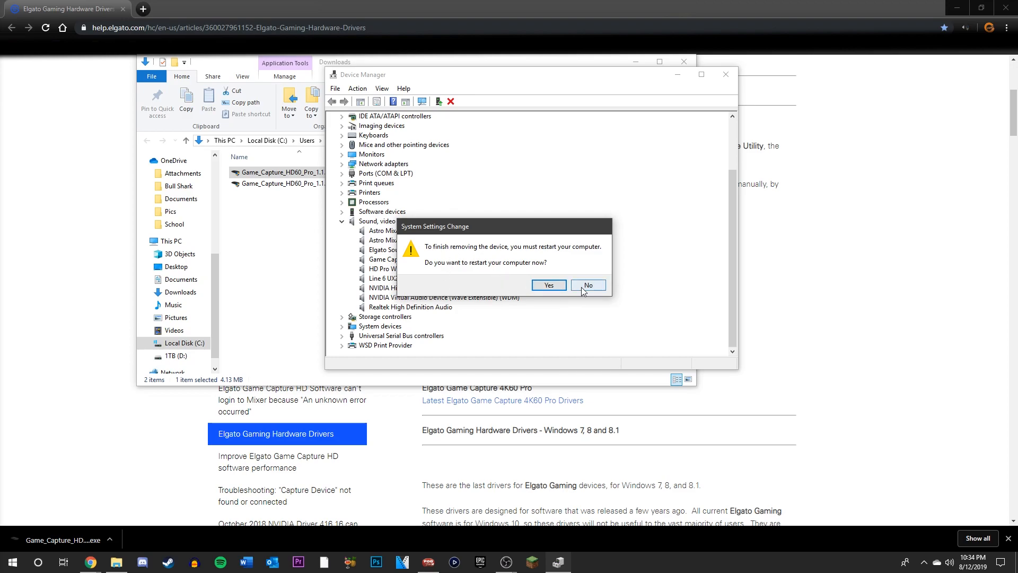
left_click(587, 285)
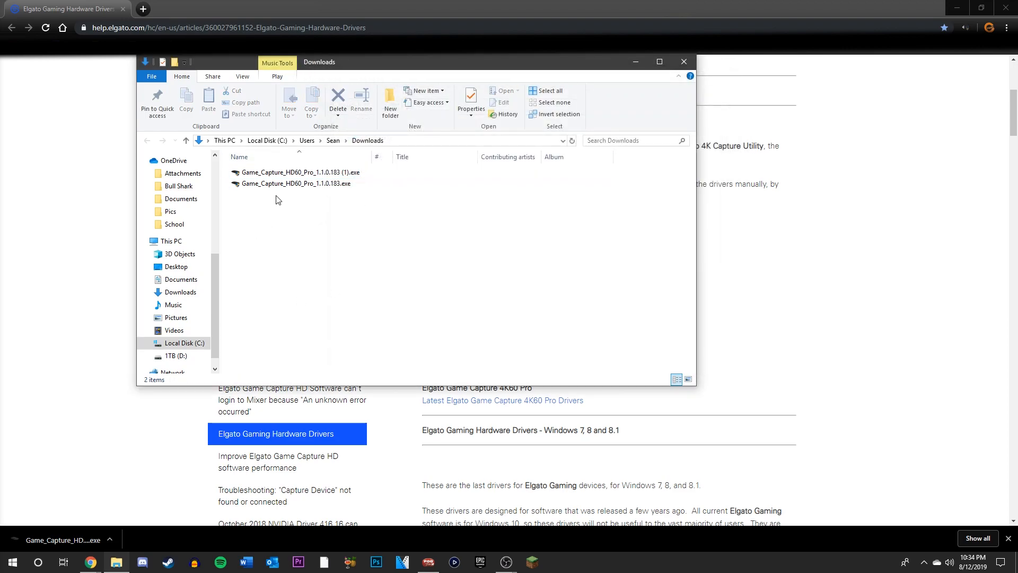
- Run Game_Capture_HD60_Pro_1.1.0.183 (1).exe with admin approval until installation succeeds, then close setup
left_click(301, 172)
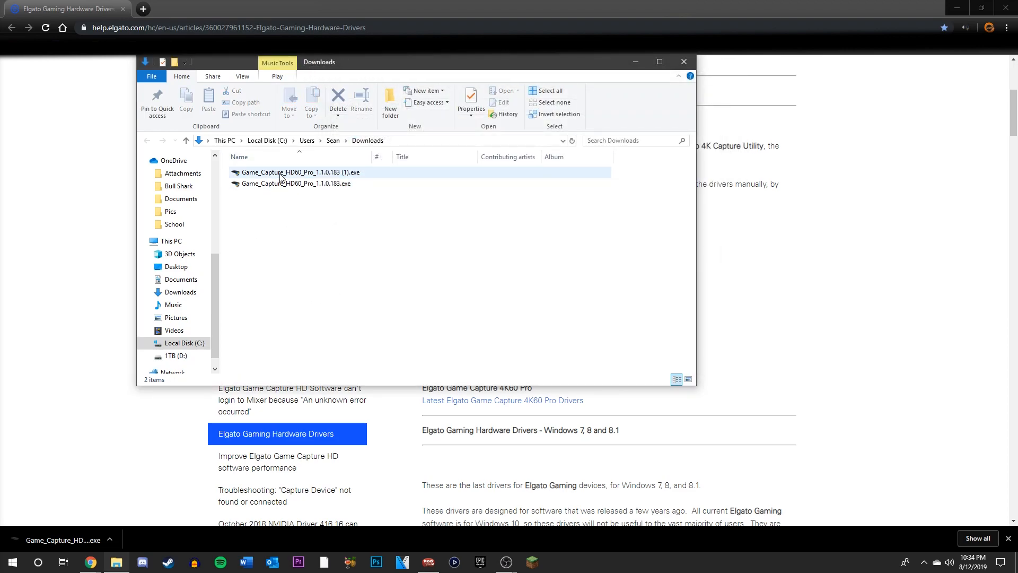
left_click(300, 172)
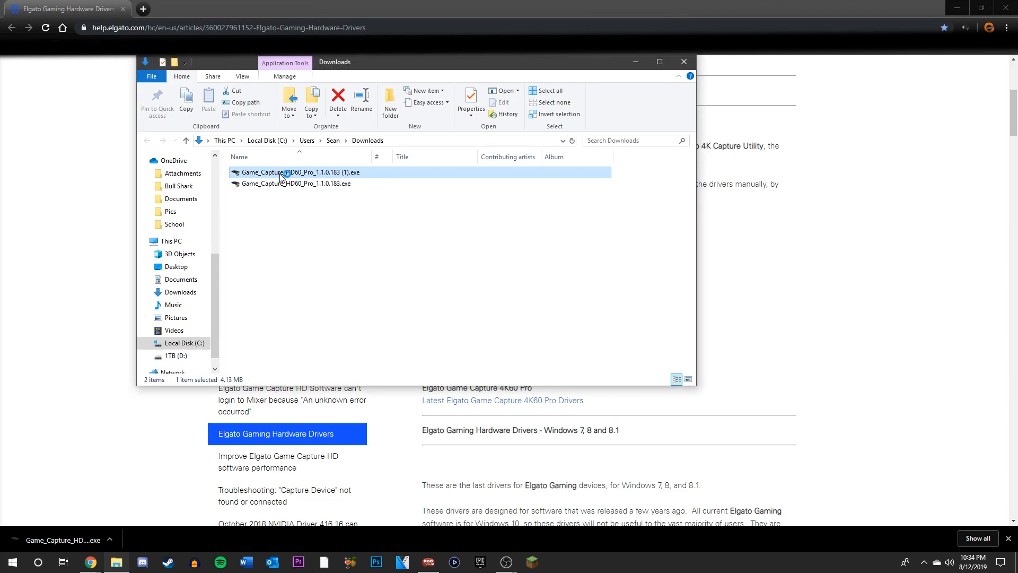
double_click(299, 172)
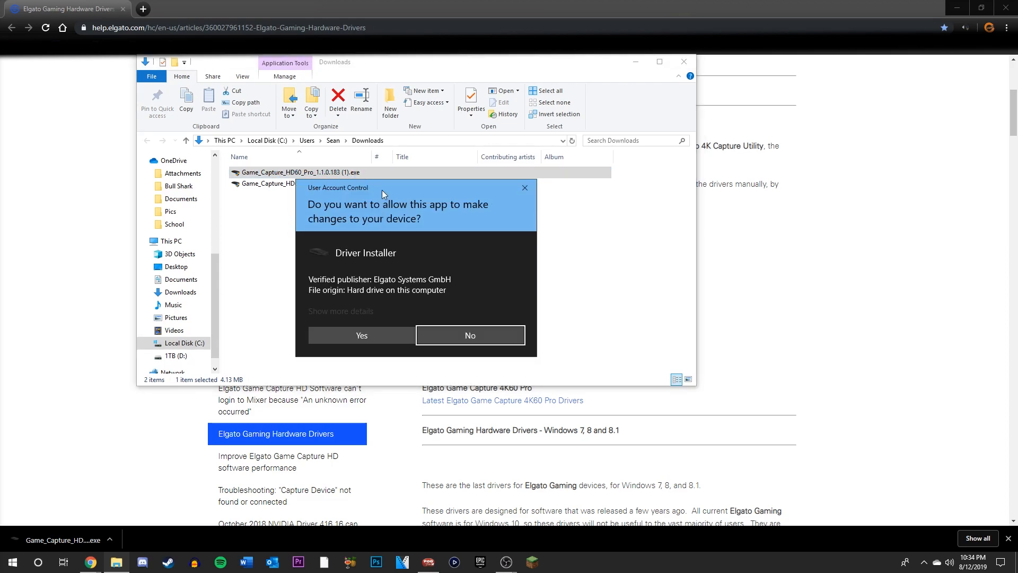
left_click(361, 336)
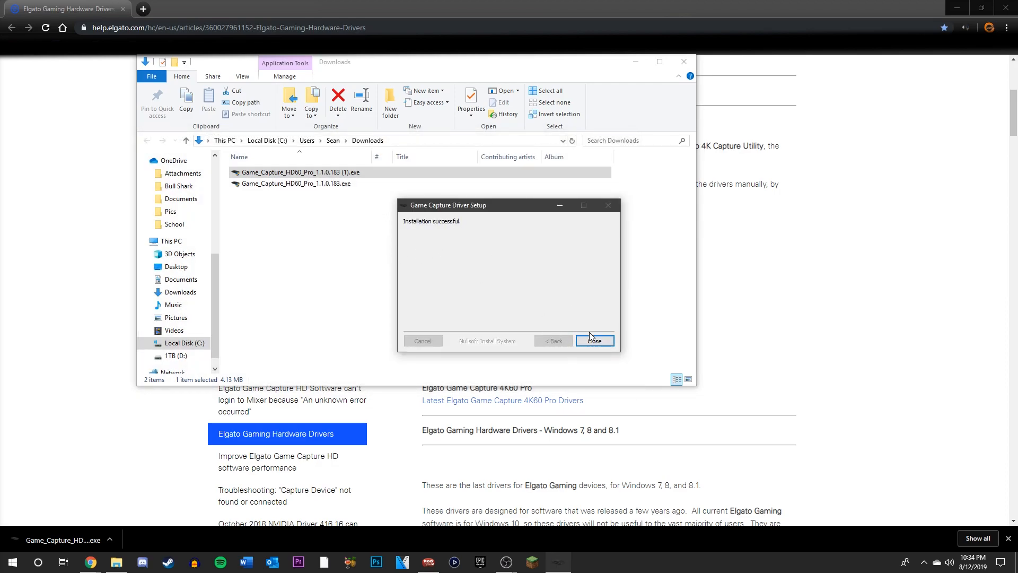
left_click(593, 341)
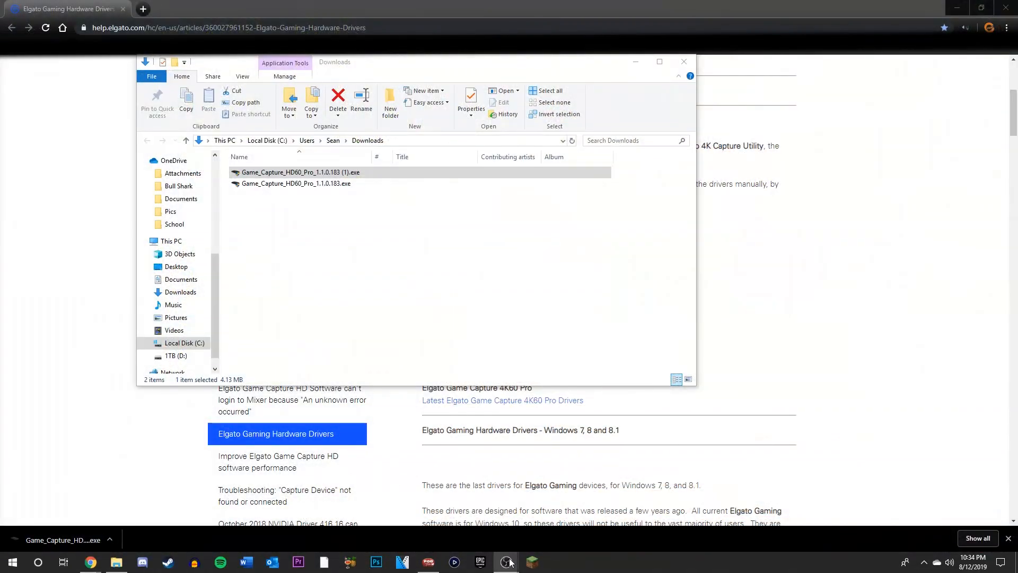
- Check the Elgato source properties in OBS and restore the window, now showing the PS4 home screen
left_click(505, 563)
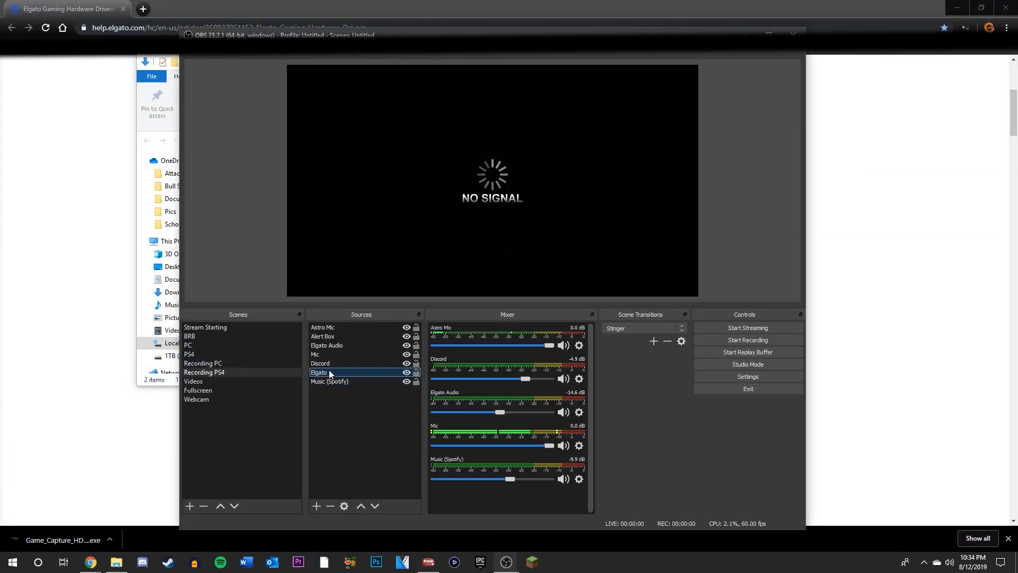
double_click(320, 373)
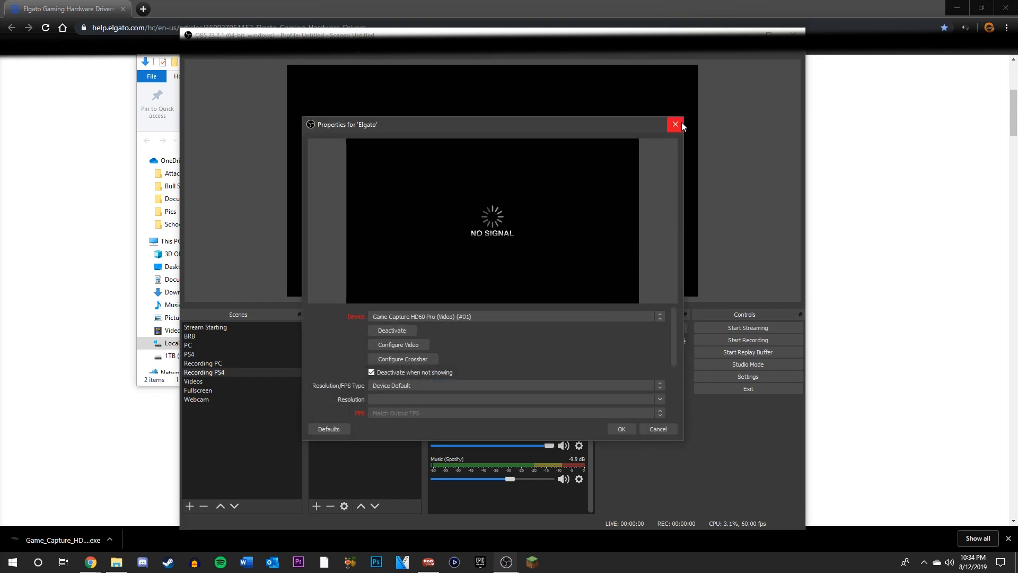
left_click(676, 124)
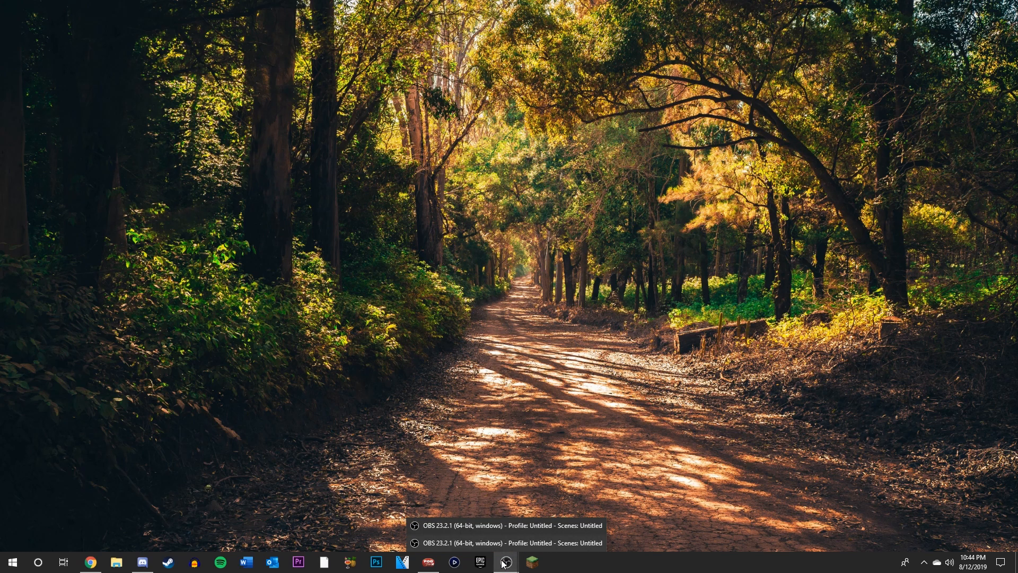
left_click(505, 562)
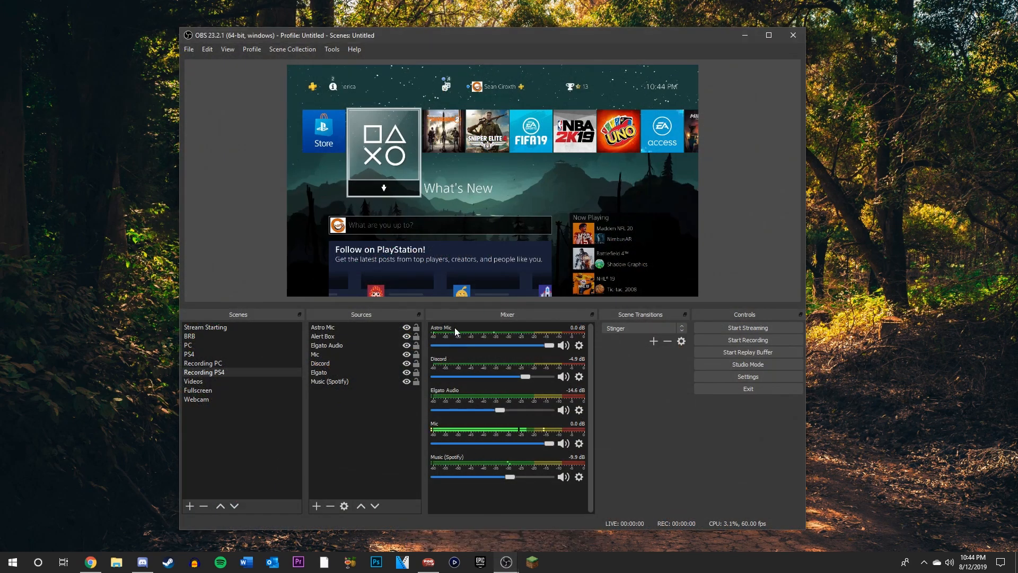